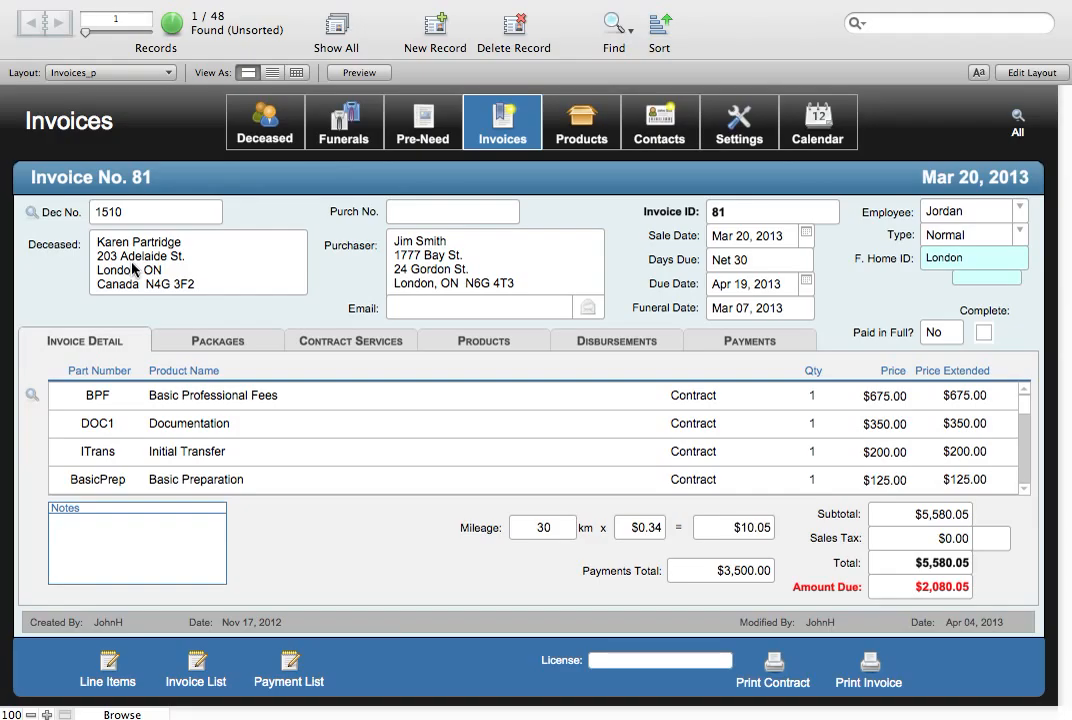
pyautogui.moveTo(140, 340)
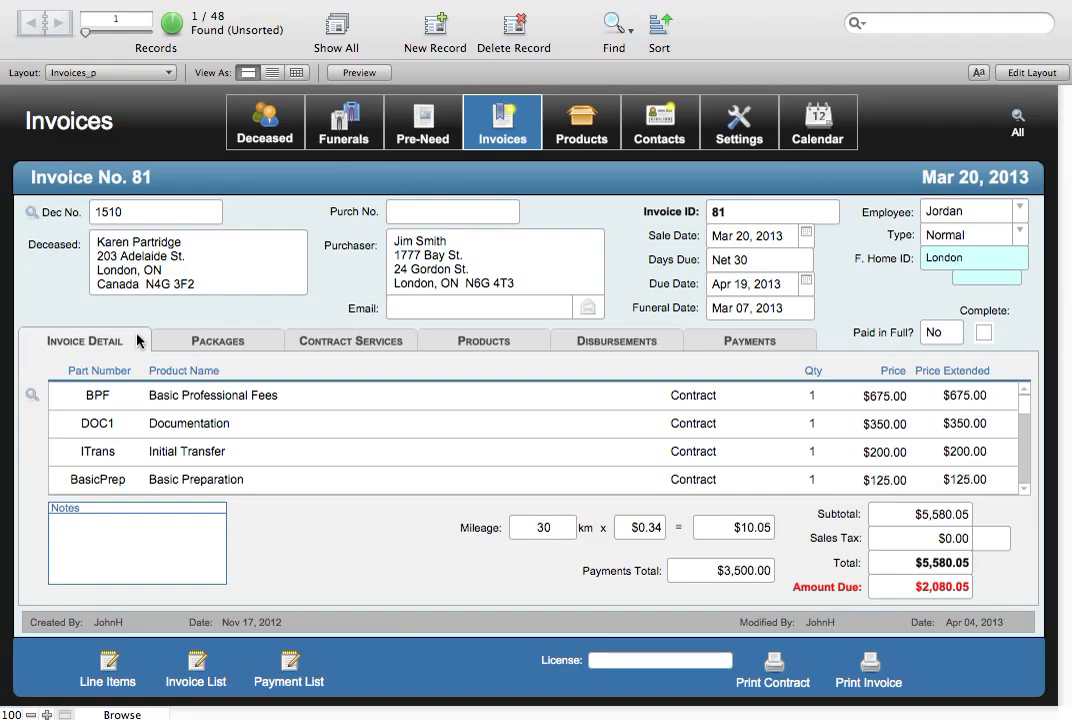
pyautogui.moveTo(240, 471)
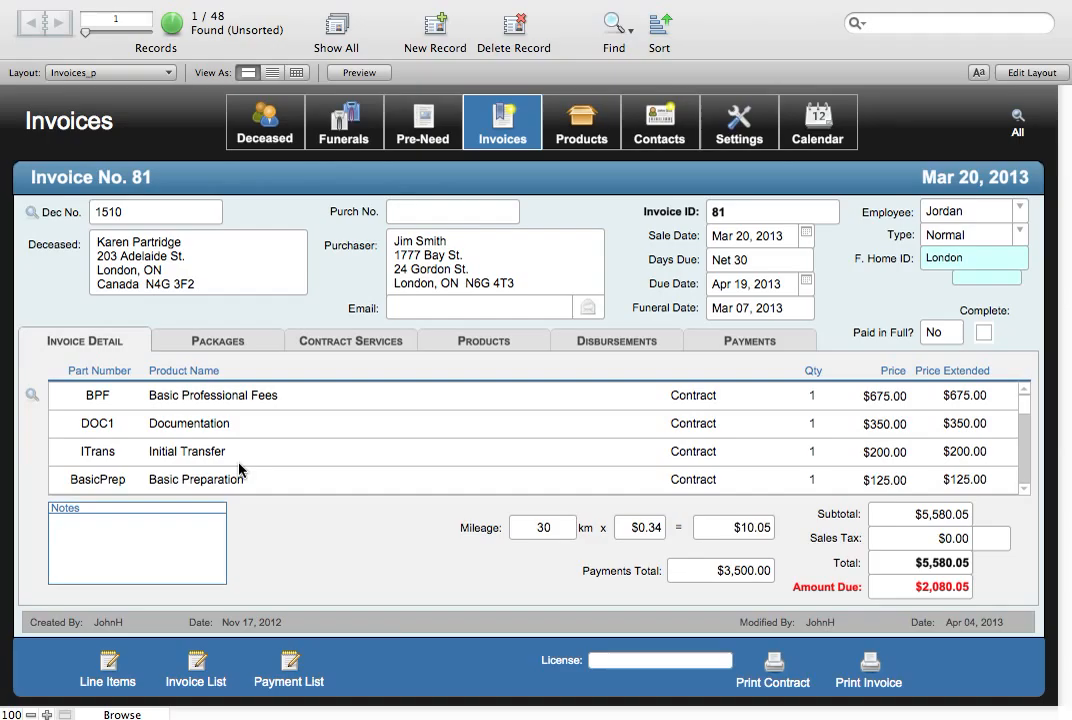
pyautogui.moveTo(238, 414)
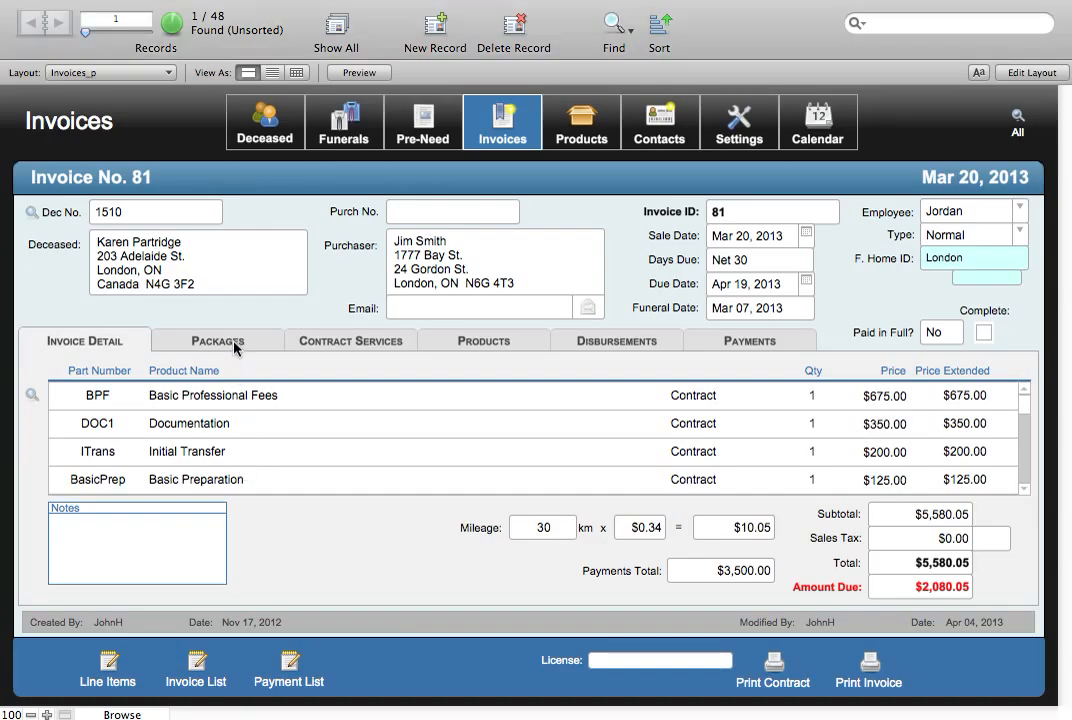
# View the Packages, Contract Services, Products, Disbursements and Payments tabs of Invoice 81
pyautogui.click(217, 340)
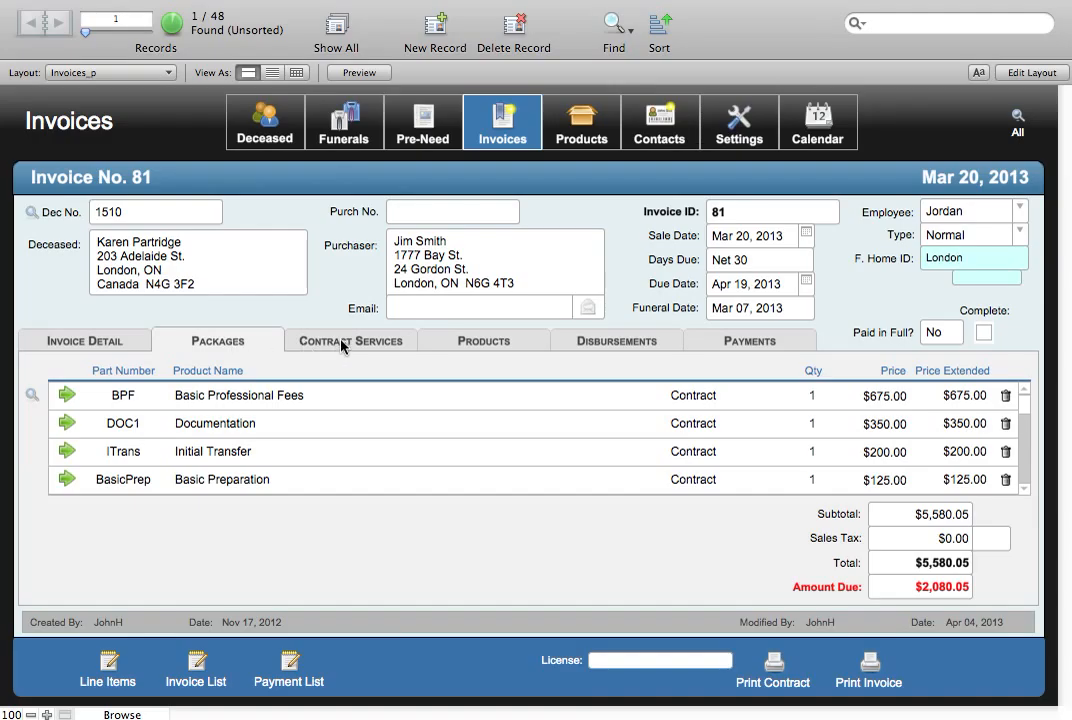
pyautogui.click(350, 340)
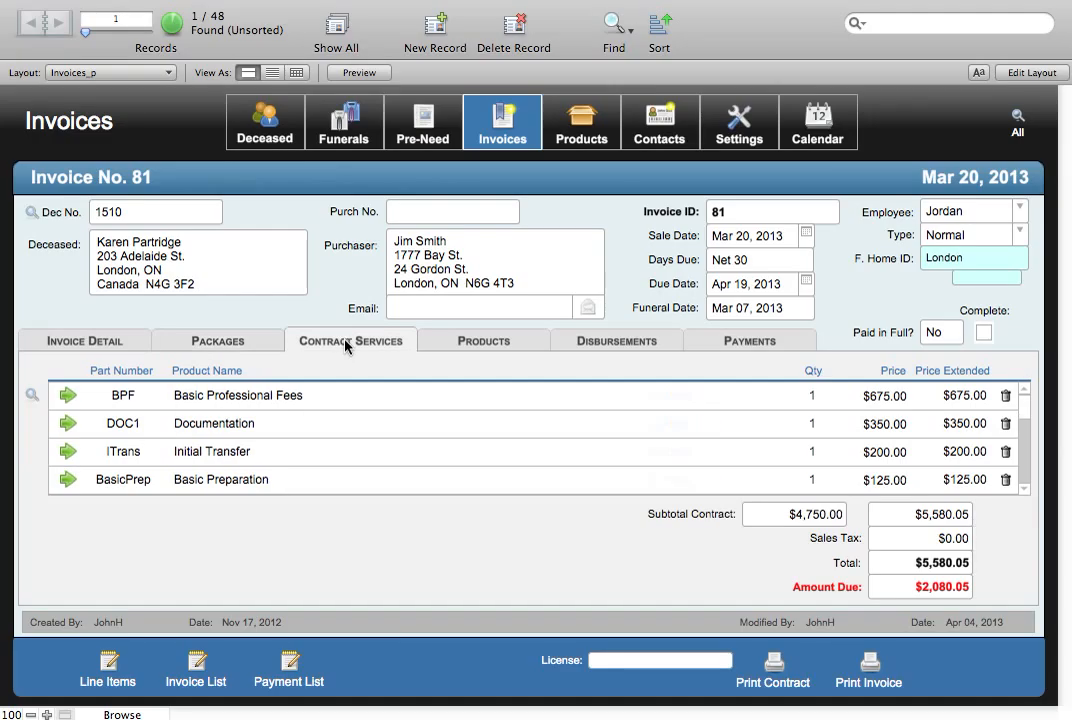
pyautogui.click(483, 340)
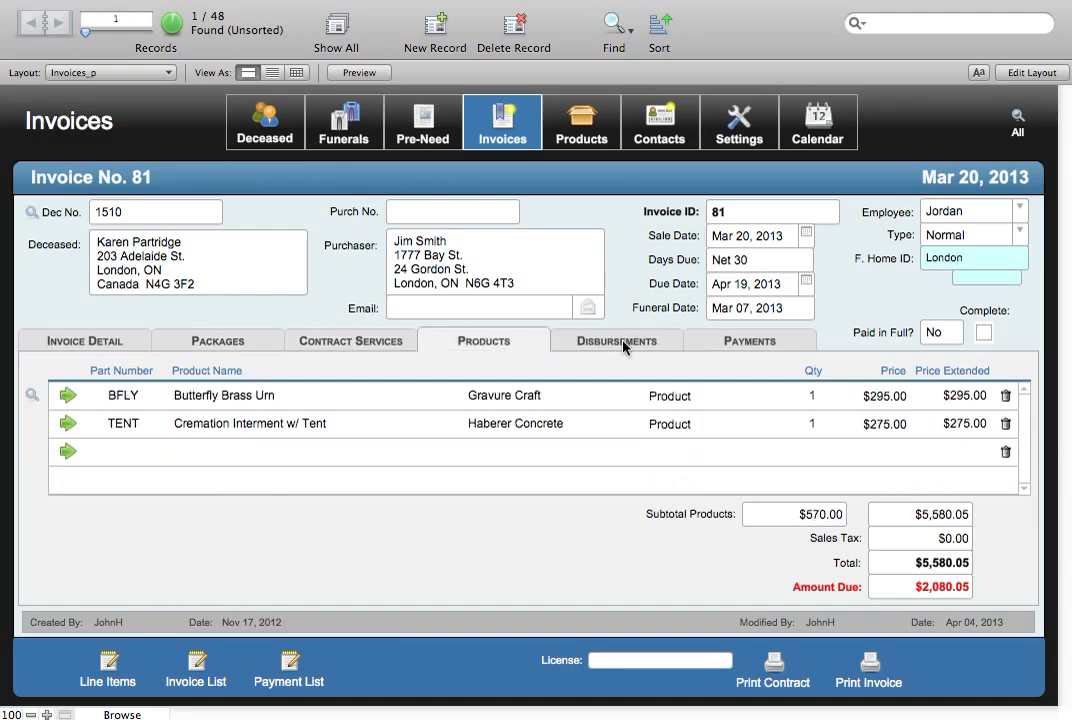
pyautogui.click(615, 340)
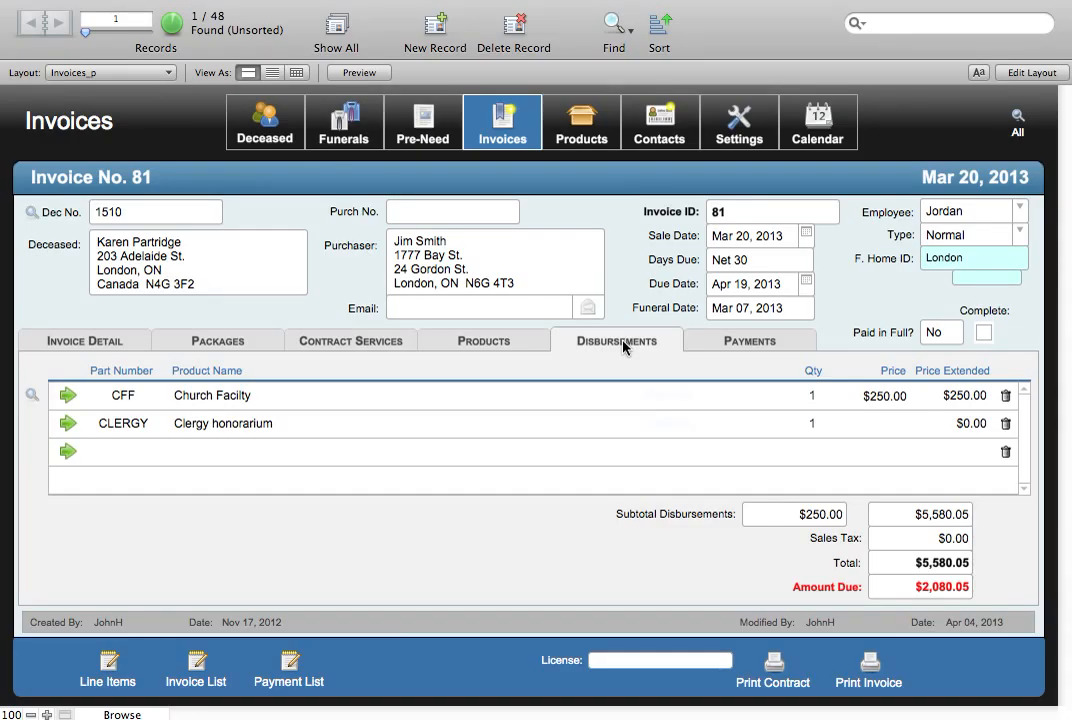
pyautogui.moveTo(732, 345)
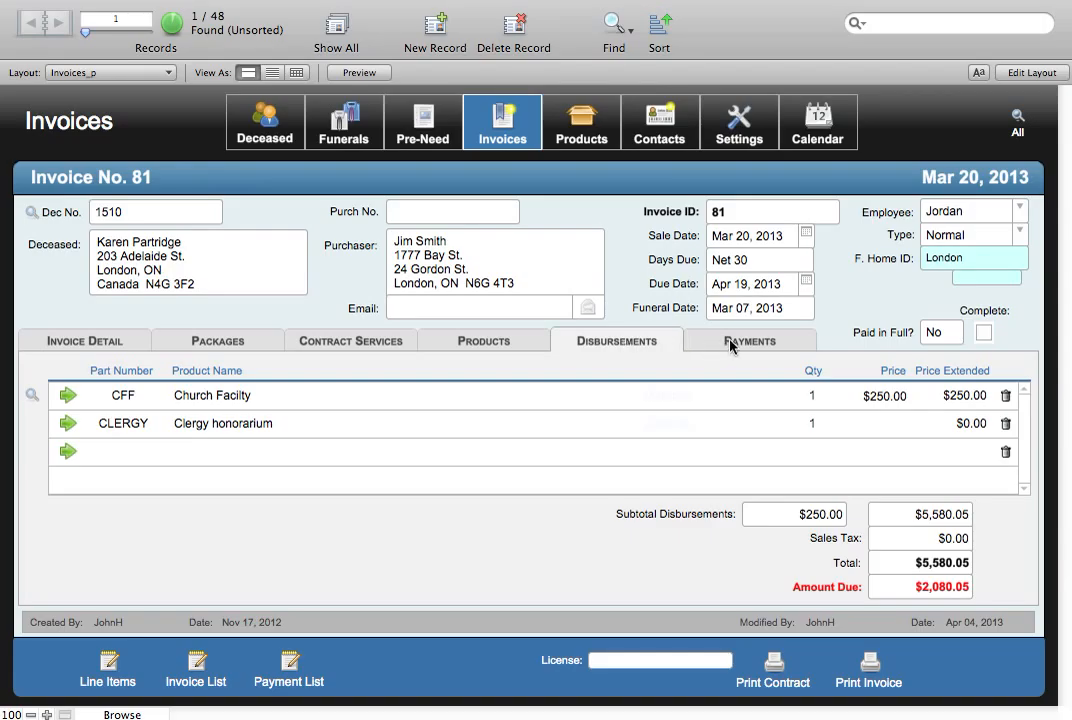
pyautogui.click(750, 340)
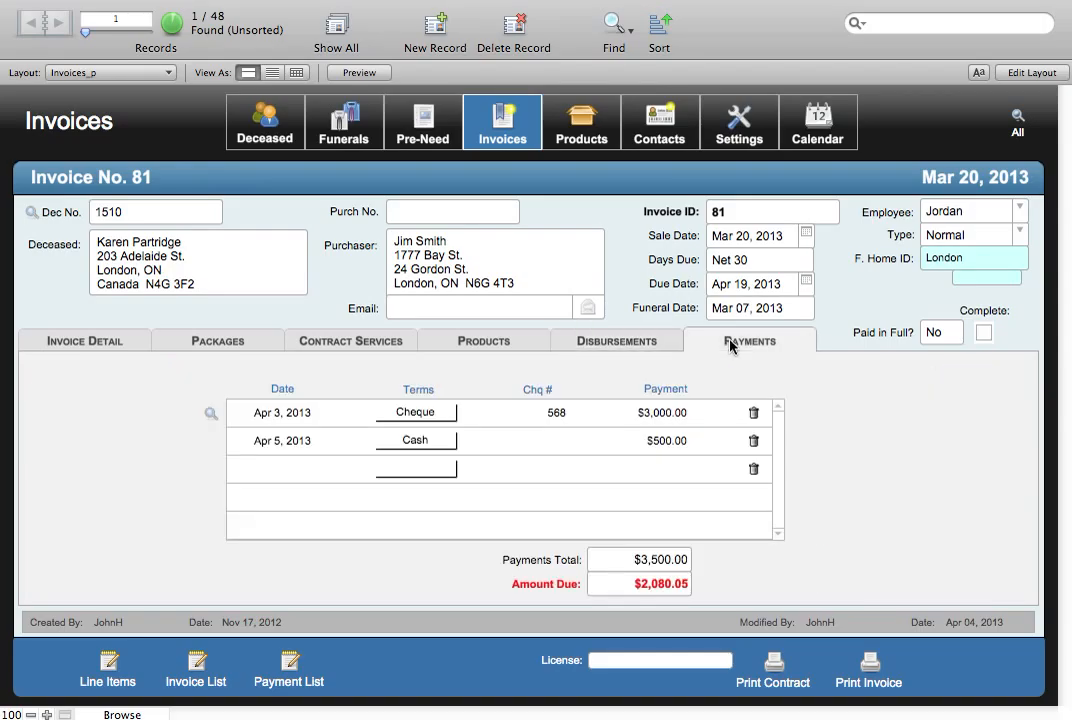
pyautogui.moveTo(698, 372)
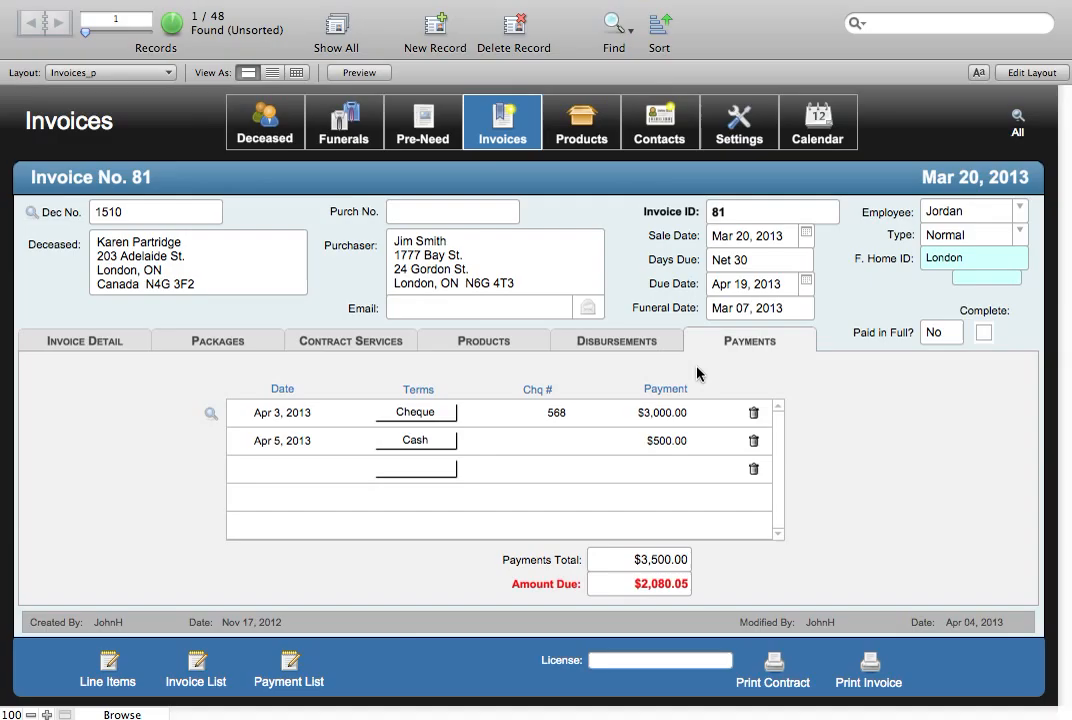
pyautogui.moveTo(736, 503)
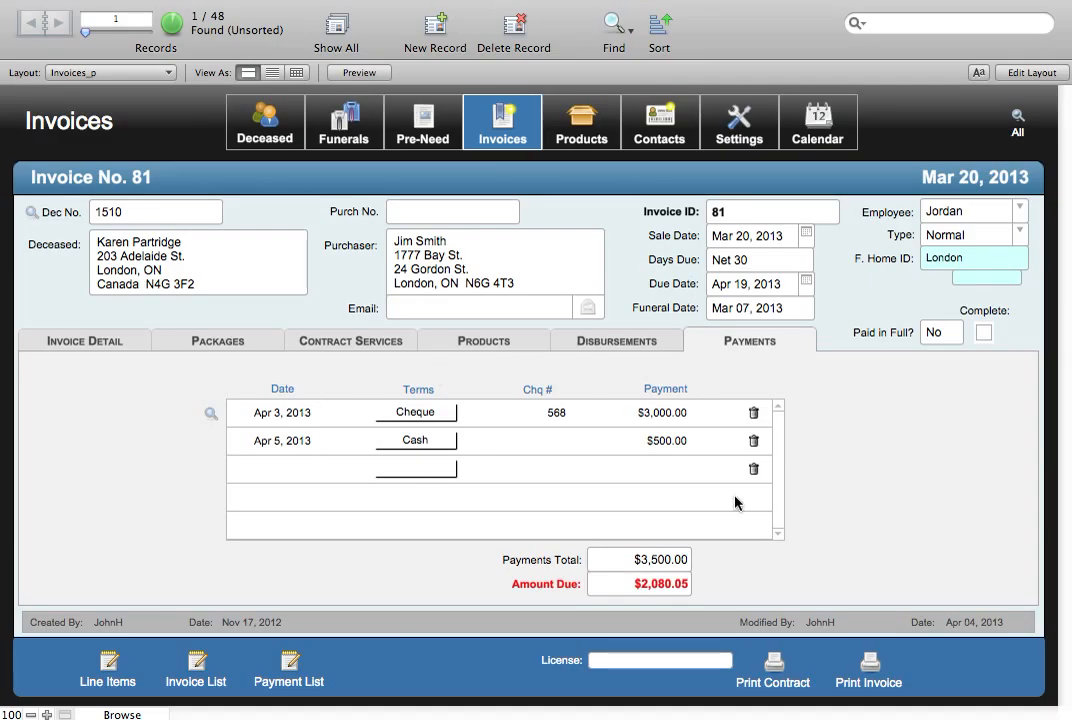
pyautogui.moveTo(717, 590)
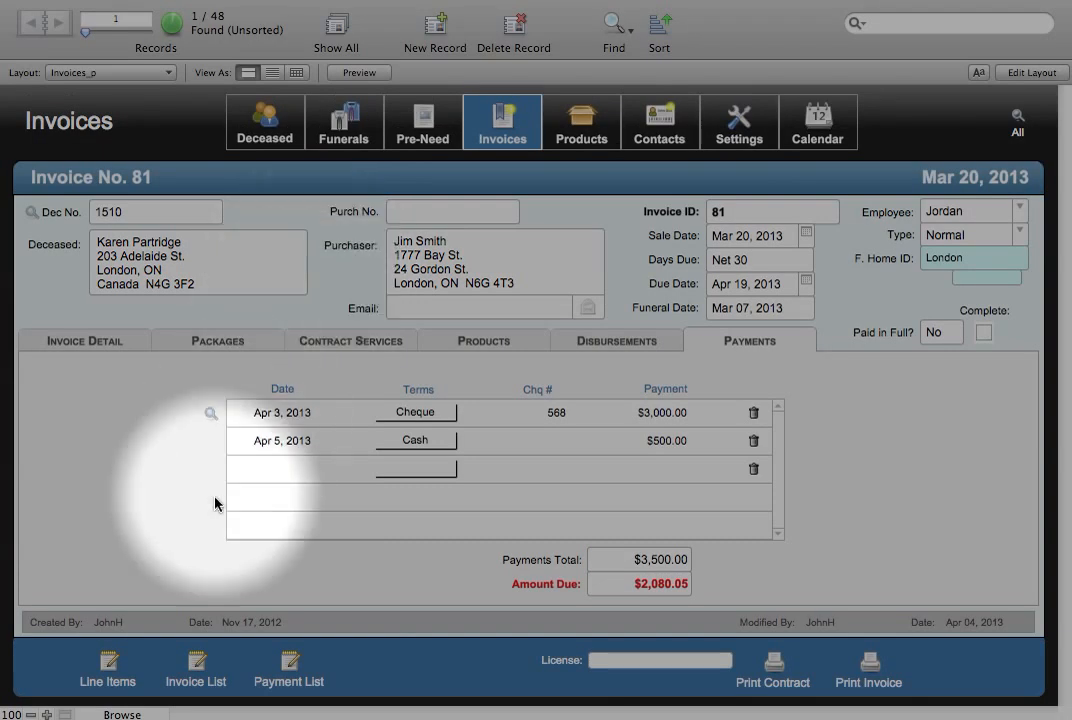
pyautogui.moveTo(190, 660)
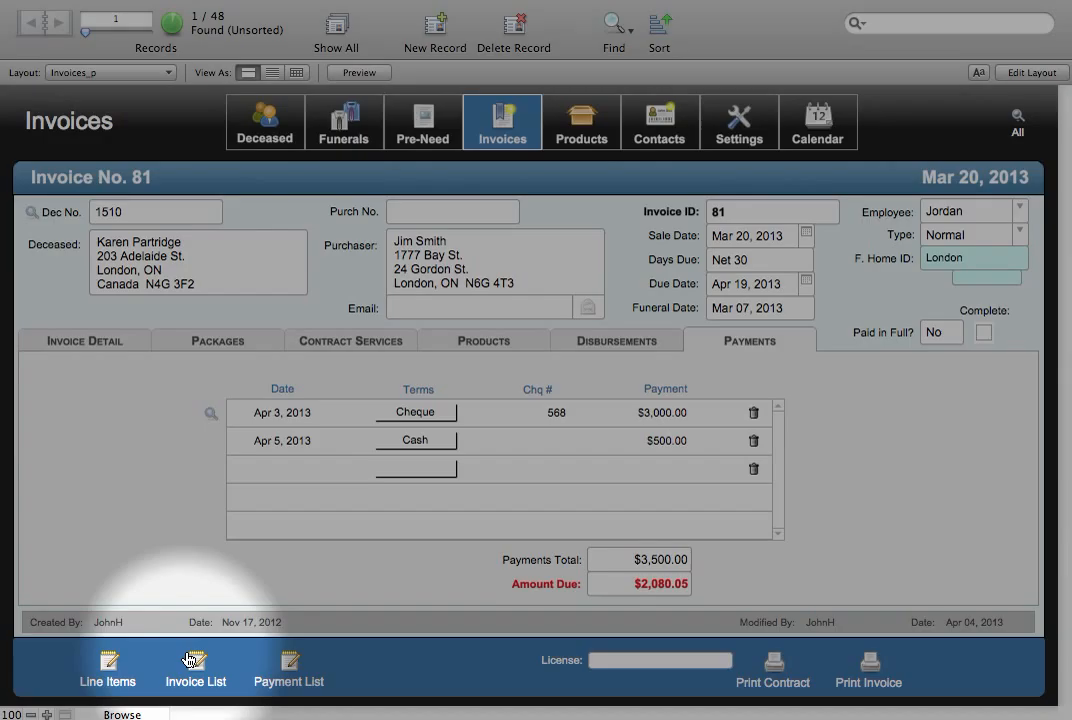
pyautogui.moveTo(263, 663)
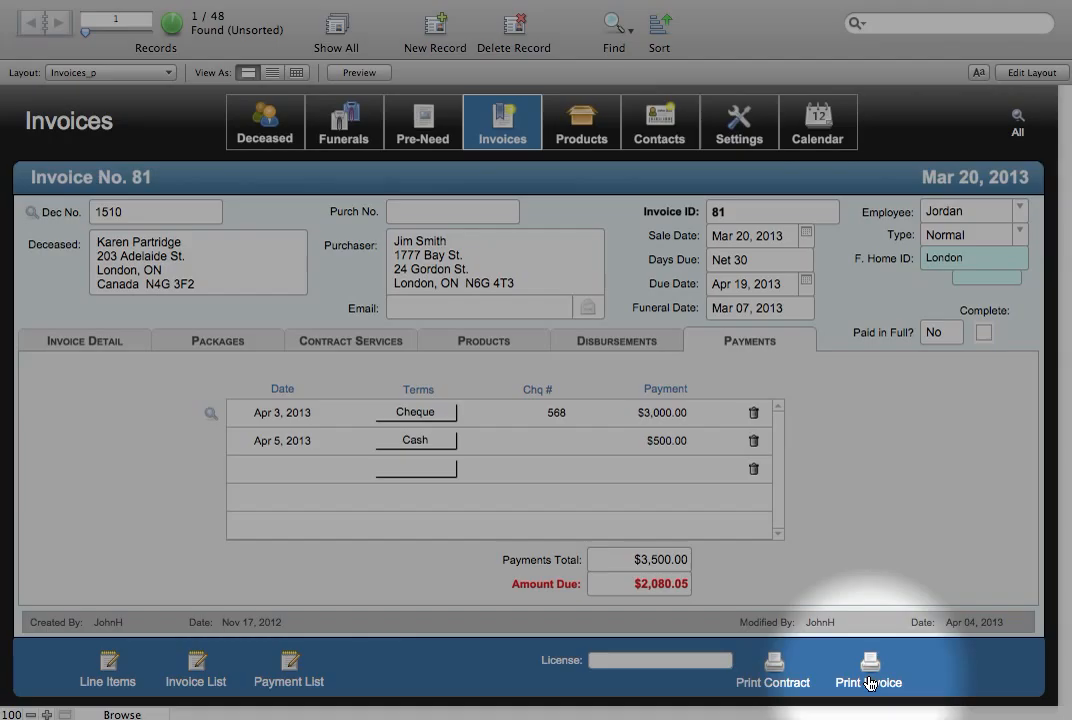
pyautogui.moveTo(808, 658)
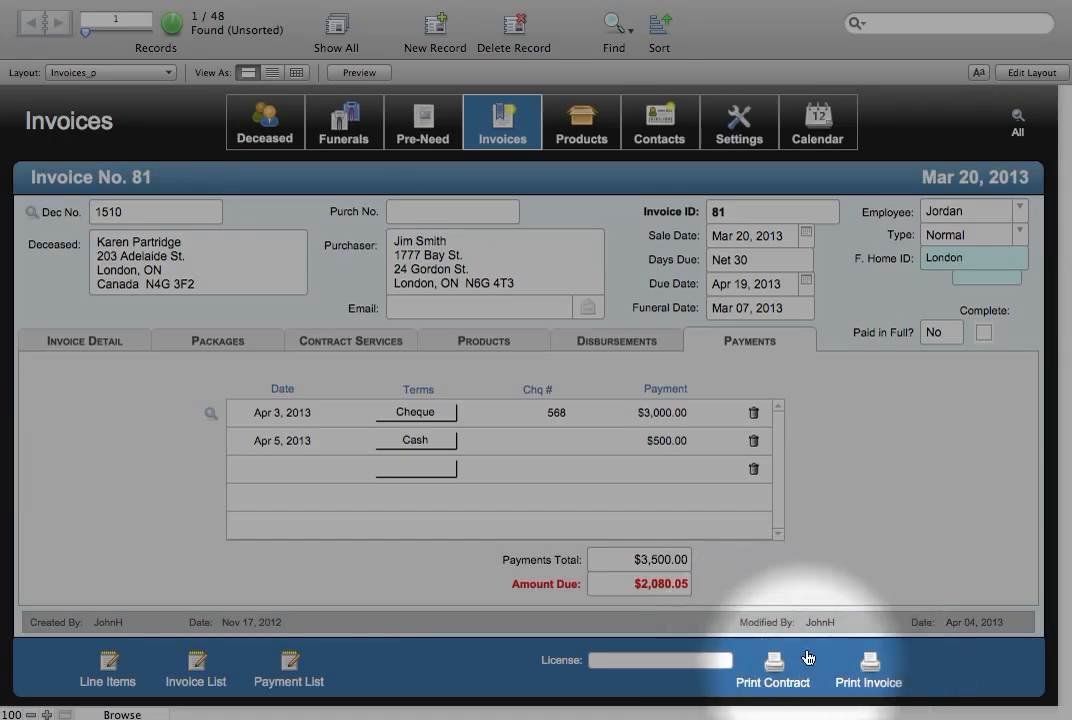
pyautogui.moveTo(751, 649)
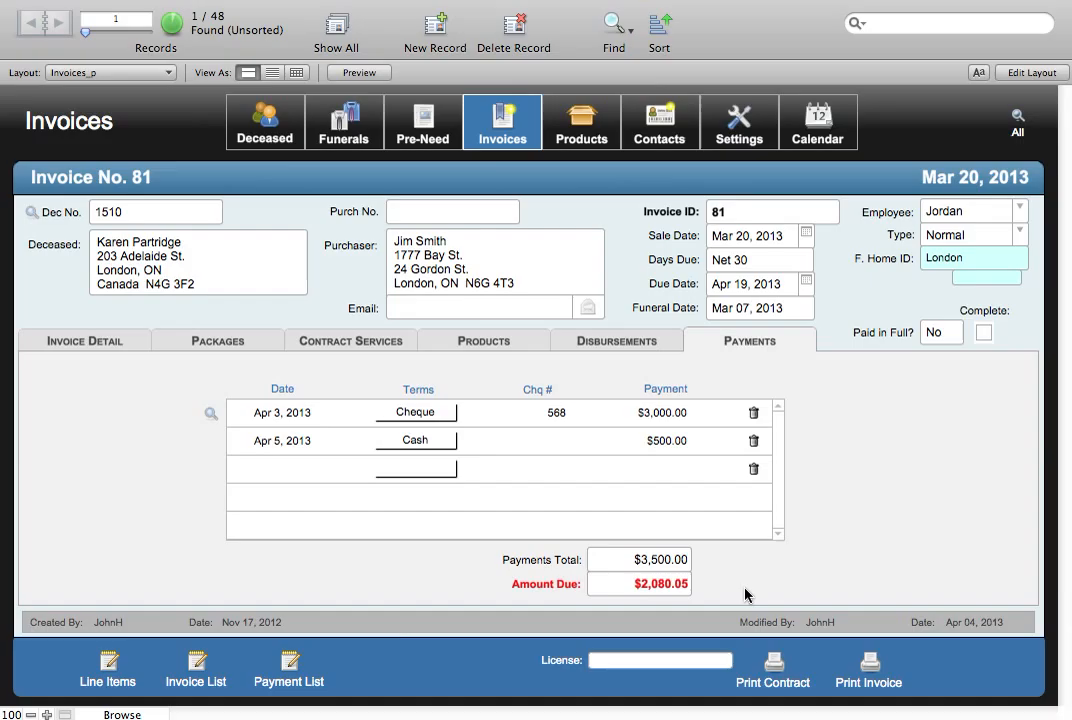
pyautogui.moveTo(678, 627)
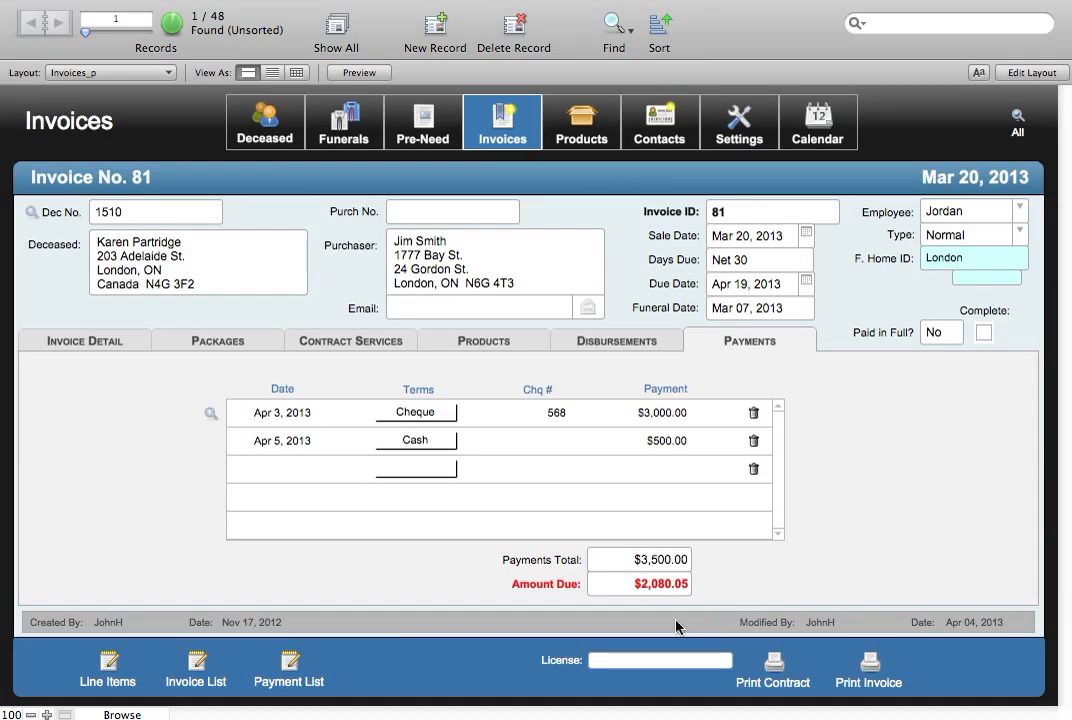
pyautogui.moveTo(767, 575)
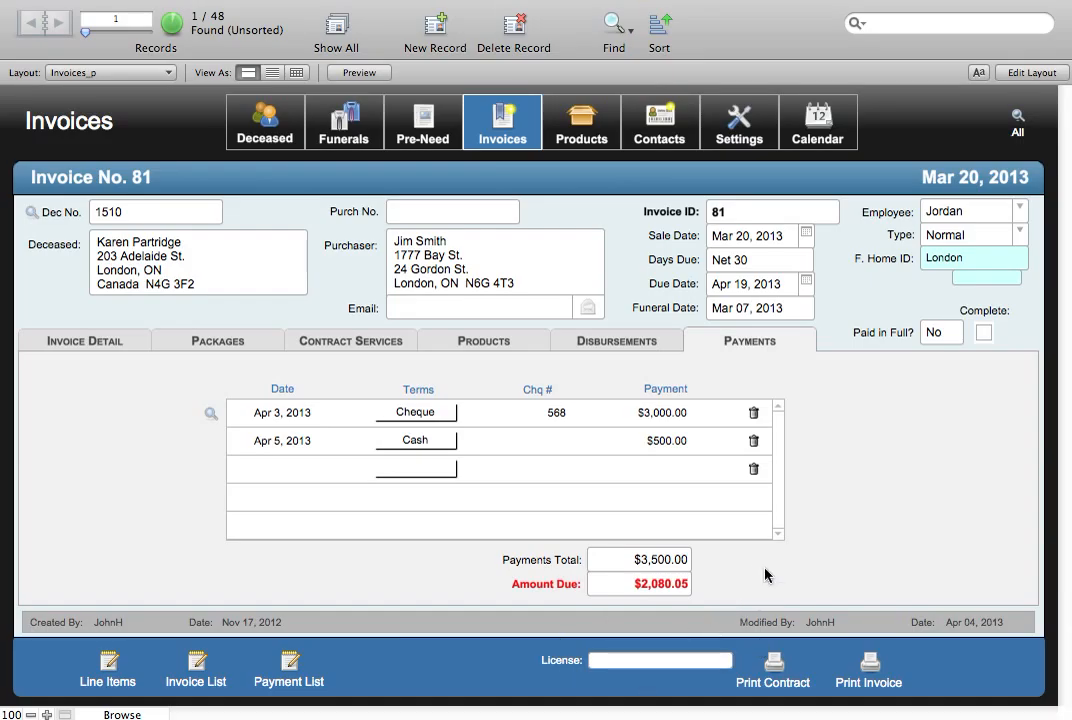